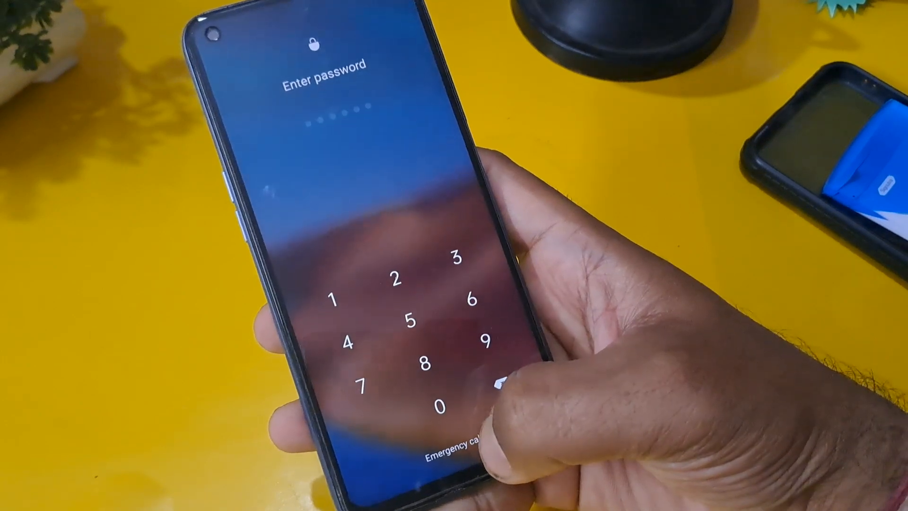
# - Open the emergency dialer from the lock screen and begin entering *#54
pyautogui.click(457, 453)
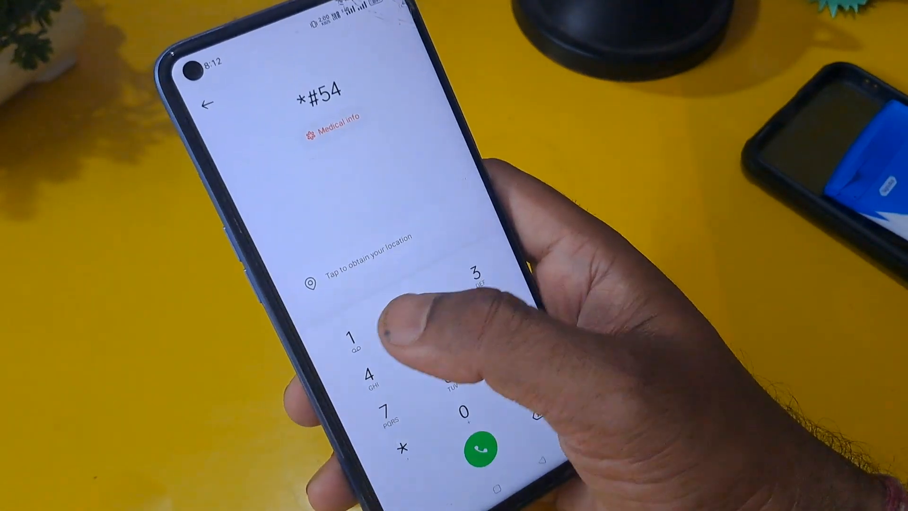
# - Complete the code *#5421885*596#, call, and dismiss the 'Call failed' notice
pyautogui.click(395, 304)
pyautogui.write('21885*596#')
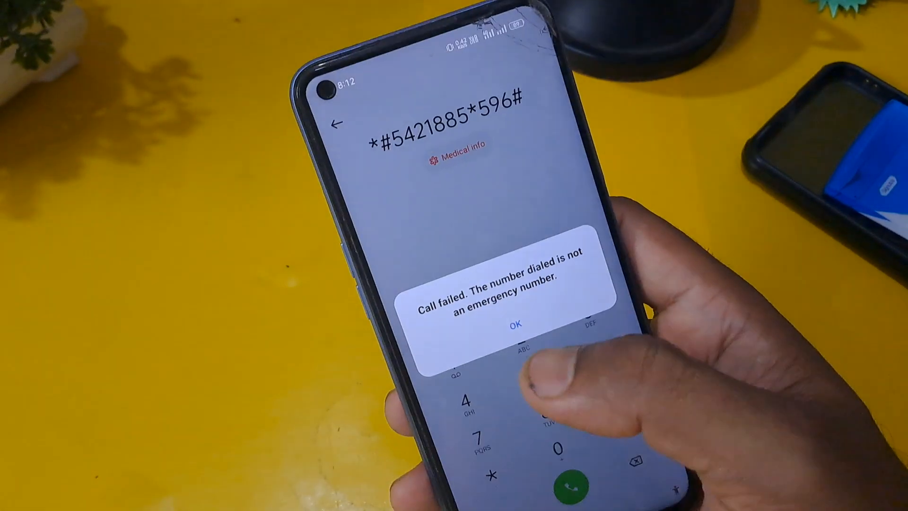
pyautogui.click(514, 323)
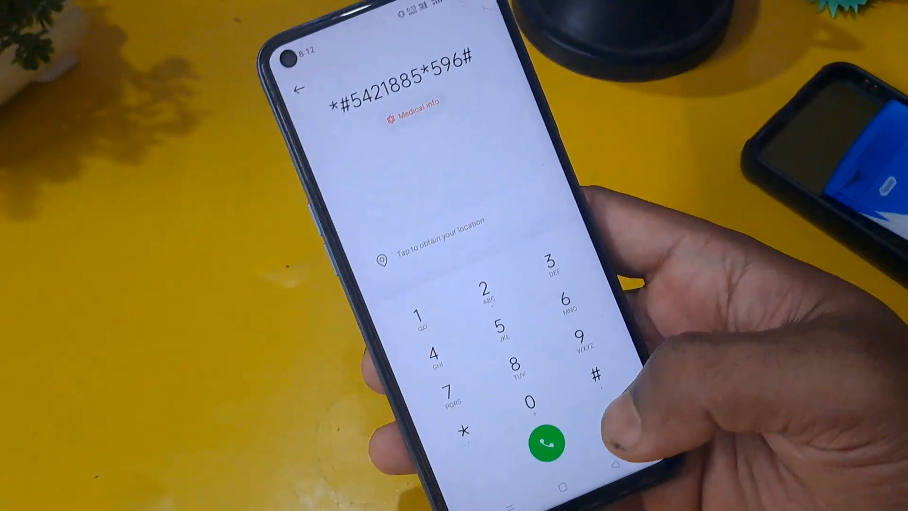
# - Dial the *#89 engineer code to launch the EngineerMode debugging menu
pyautogui.click(542, 441)
pyautogui.write('*#89')
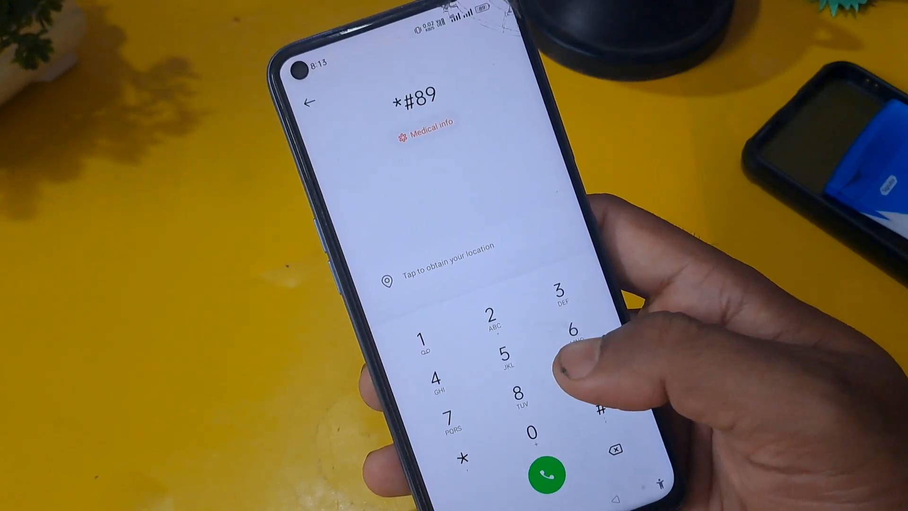
pyautogui.click(544, 472)
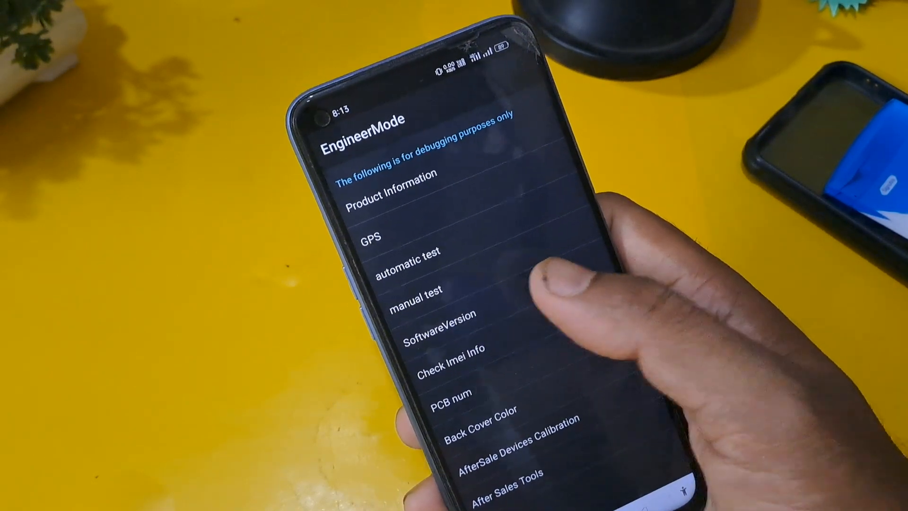
# - View the Software version page (RMX2151, Android 12), then reach the assembly test projects list
pyautogui.click(439, 324)
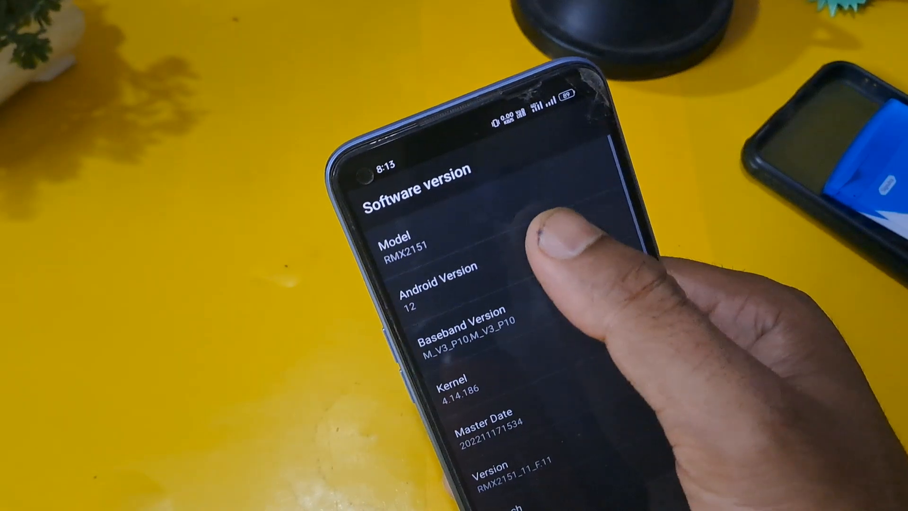
pyautogui.scroll(-3)
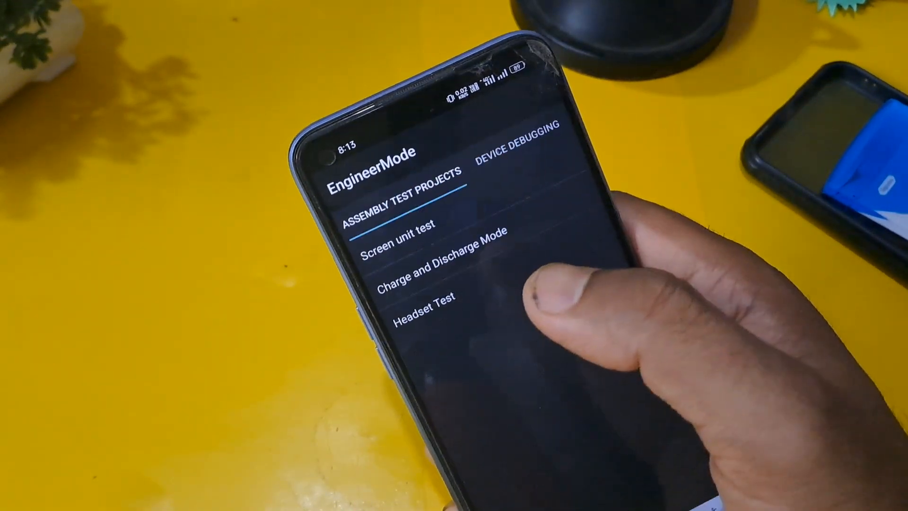
# - Open the gyroscope and accelerometer self-test and calibration page
pyautogui.click(514, 168)
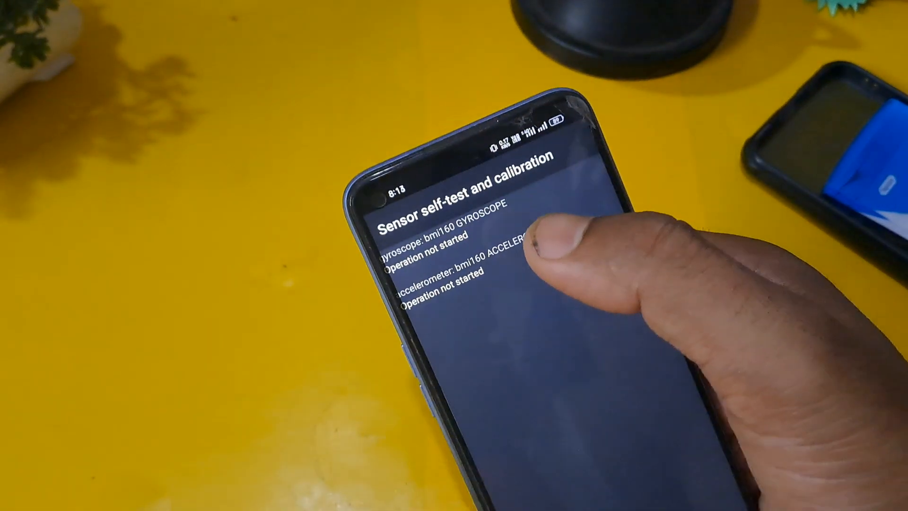
pyautogui.click(493, 244)
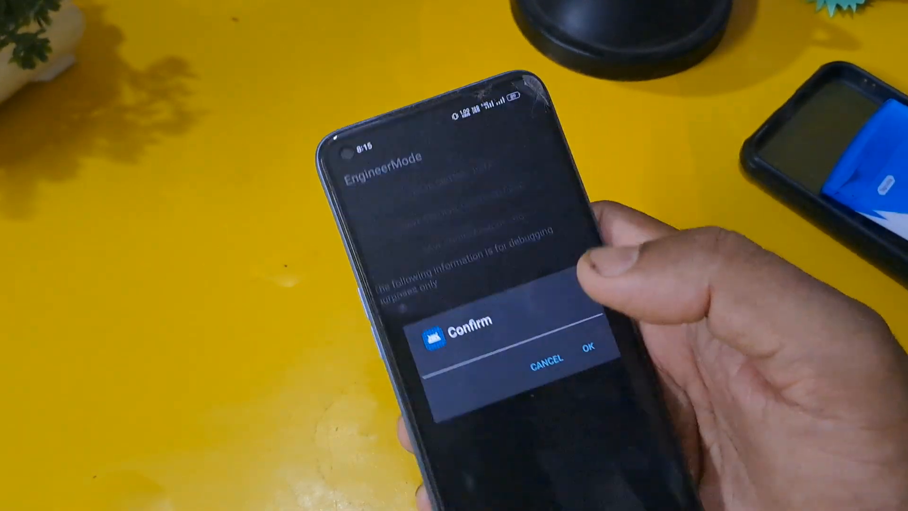
# - Tap OK on the Confirm dialog, leaving EngineerMode for the app drawer
pyautogui.click(590, 349)
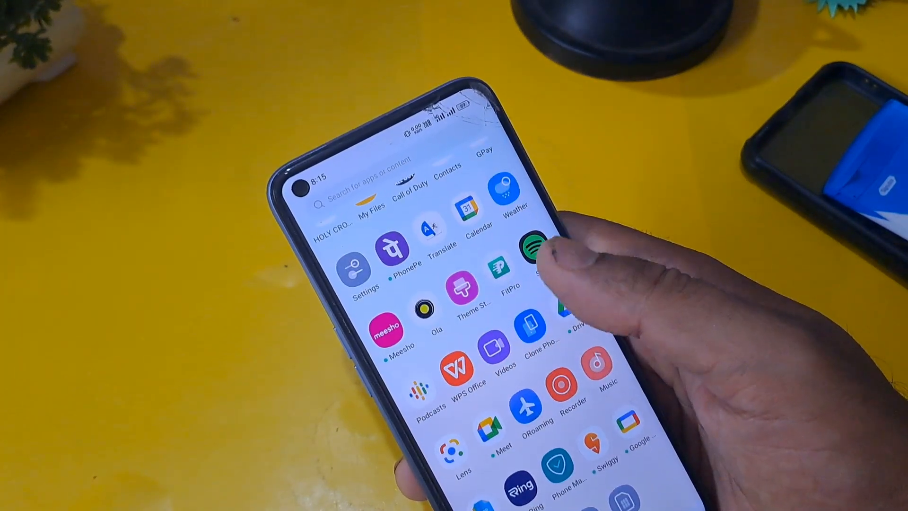
# - Scroll the app drawer down to Settings, Spotify and Meesho
pyautogui.scroll(-3)
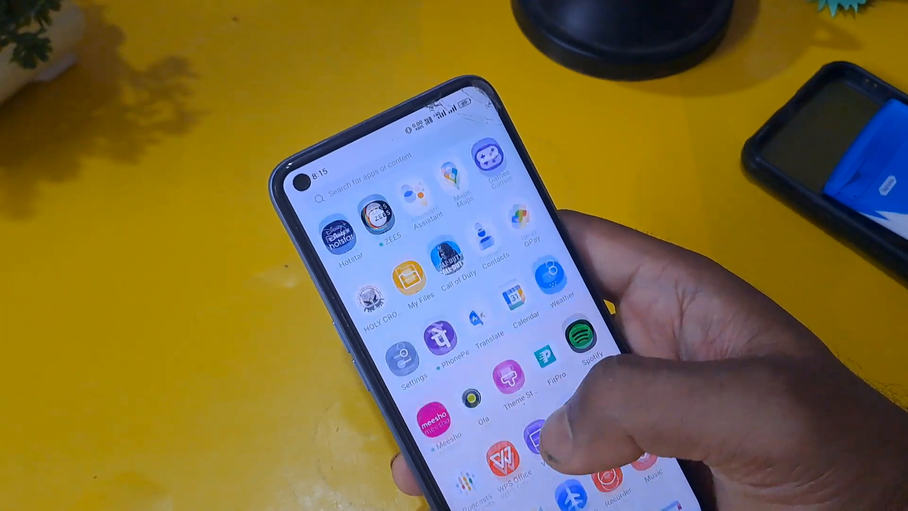
pyautogui.scroll(-3)
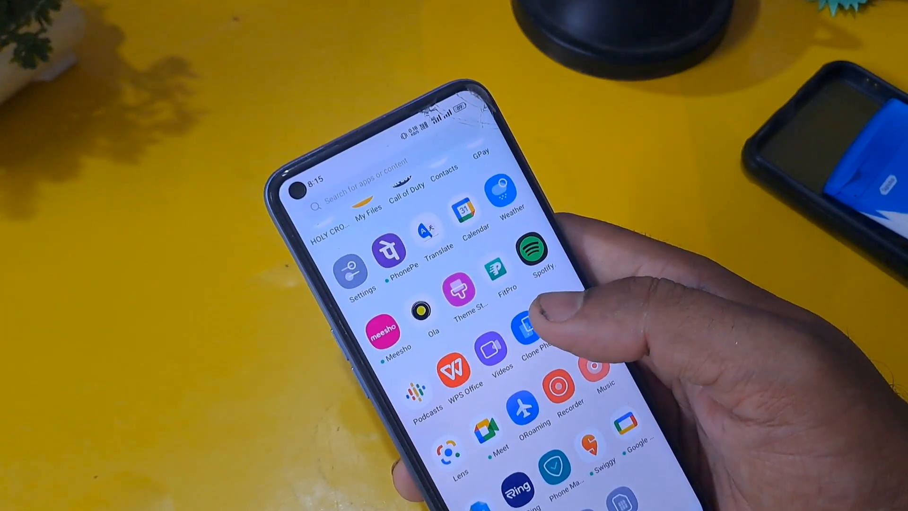